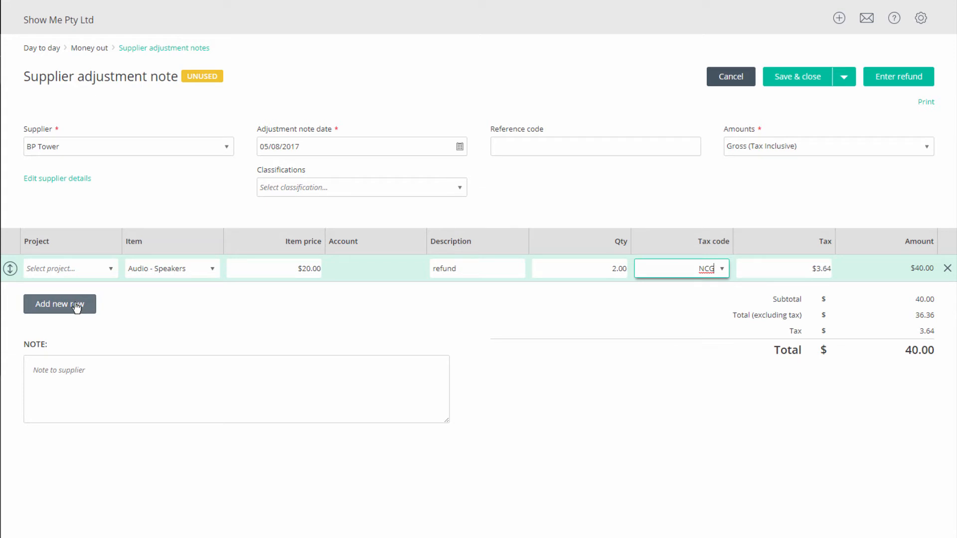
Save adjustment note SAN0004 and open its refund form with $40.00 prefilled
click(898, 76)
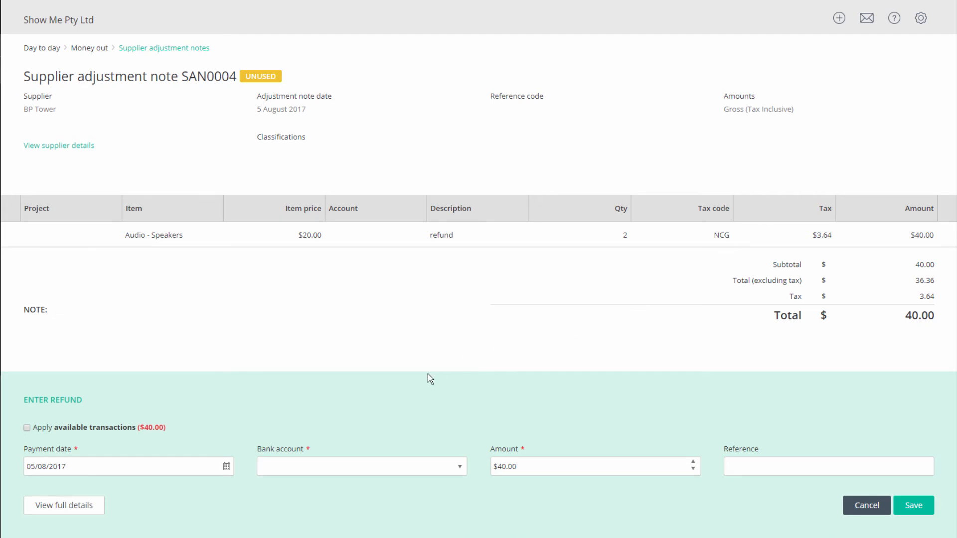